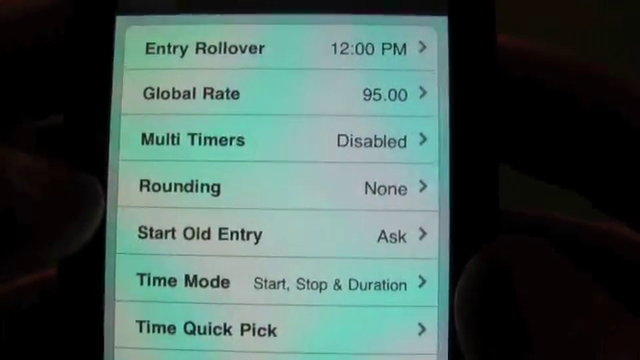
Show the Time Quick Pick settings with the preview of the time adjustment buttons.
{"action": "left_click", "coordinate": [280, 186]}
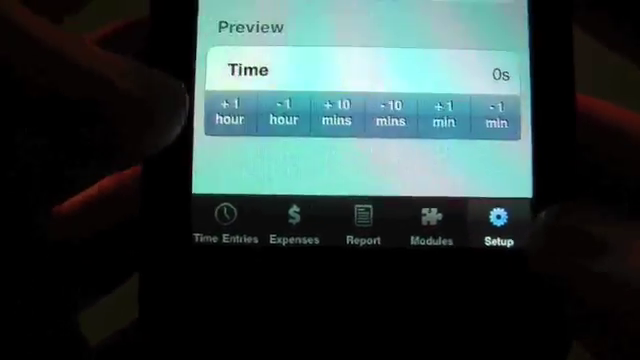
Scroll through the minutes and hours choices for the quick-pick buttons.
{"action": "scroll", "scroll_direction": "up", "scroll_amount": 3}
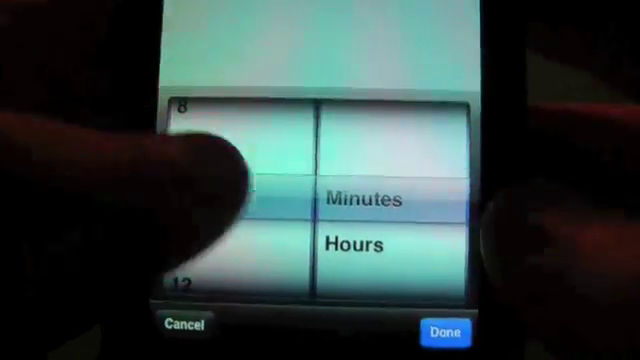
{"action": "scroll", "scroll_direction": "down", "scroll_amount": 3}
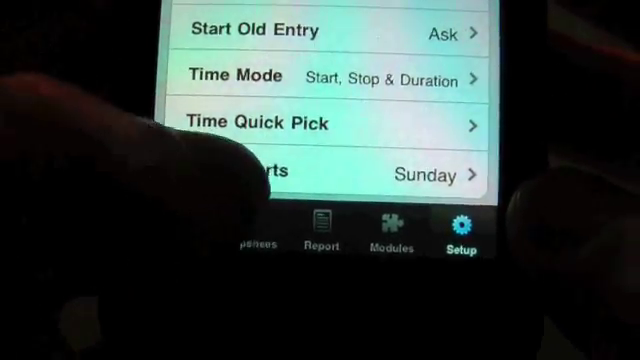
Review the date-range choices from All Dates through Today, This Week and This Month.
{"action": "left_click", "coordinate": [424, 174]}
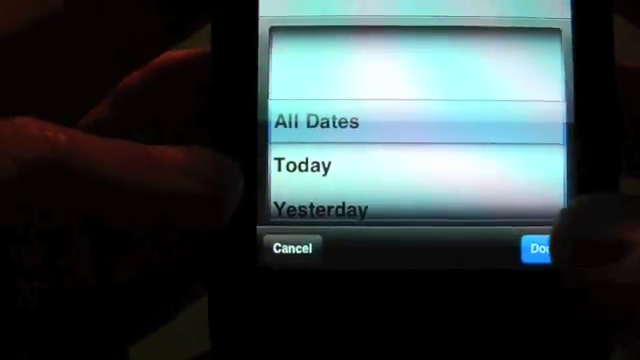
{"action": "scroll", "scroll_direction": "up", "scroll_amount": 3}
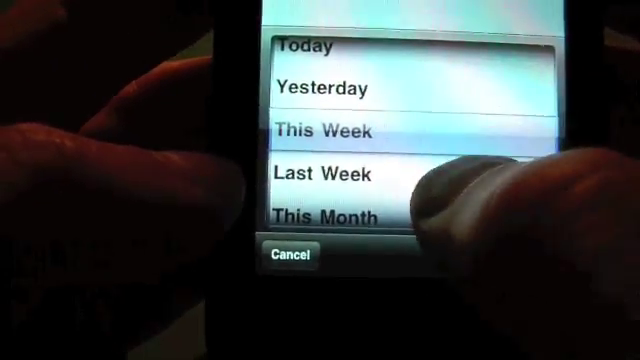
{"action": "scroll", "scroll_direction": "down", "scroll_amount": 3}
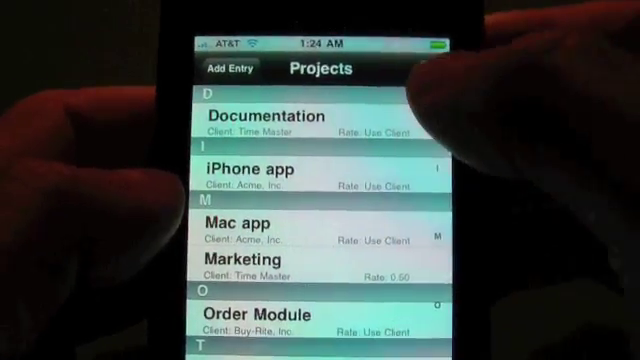
Create a new project named 'Tv guide app' and move on to choosing its client.
{"action": "left_click", "coordinate": [228, 68]}
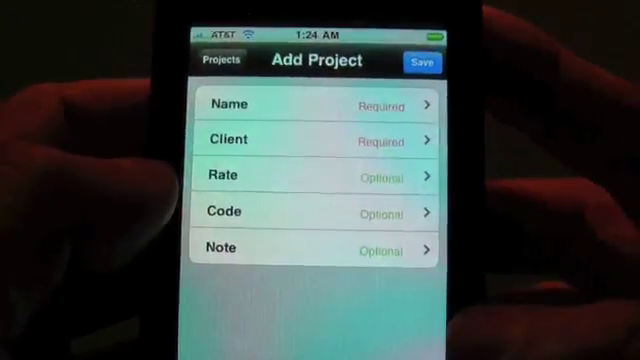
{"action": "left_click", "coordinate": [316, 104]}
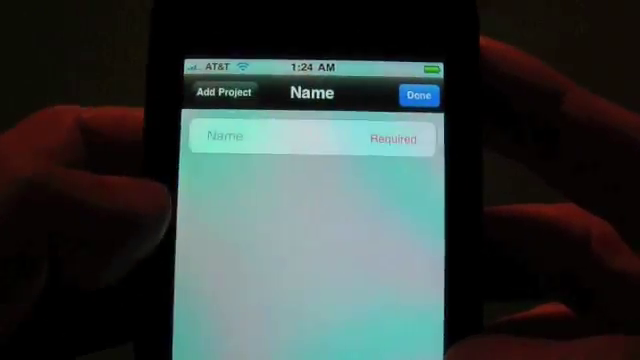
{"action": "left_click", "coordinate": [240, 136]}
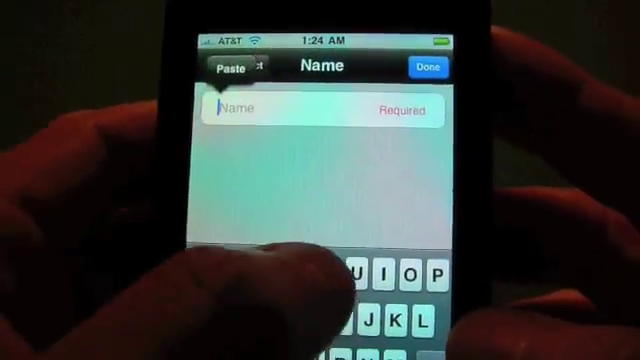
{"action": "type", "text": "Tvcode.mp"}
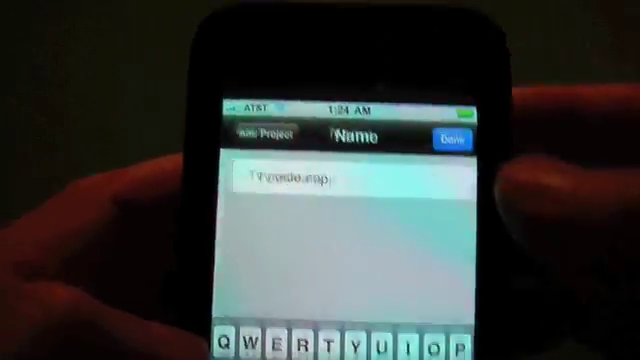
{"action": "left_click", "coordinate": [458, 138]}
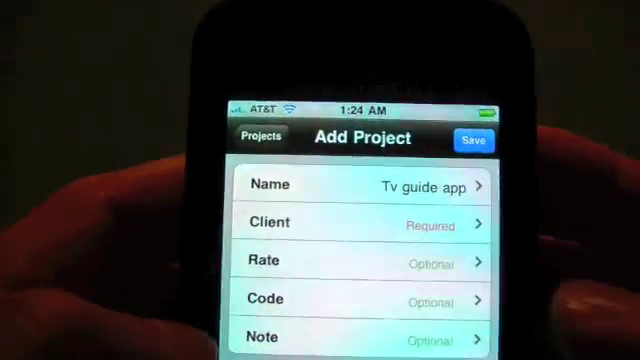
{"action": "left_click", "coordinate": [350, 224]}
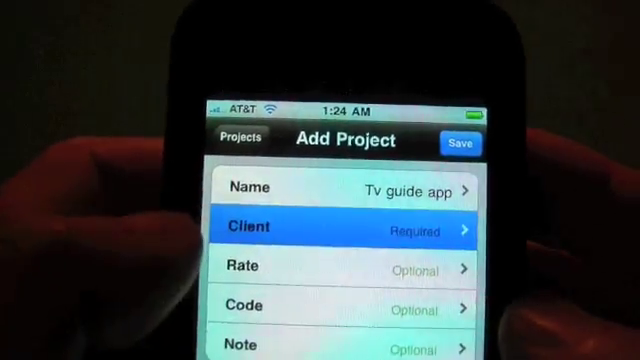
Start a new client from the client list and enter ABC as its short name.
{"action": "left_click", "coordinate": [344, 230]}
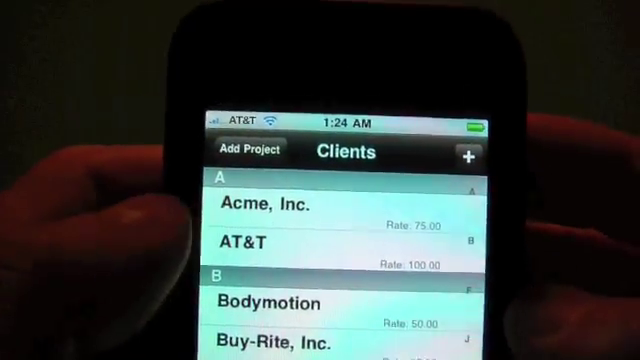
{"action": "left_click", "coordinate": [466, 158]}
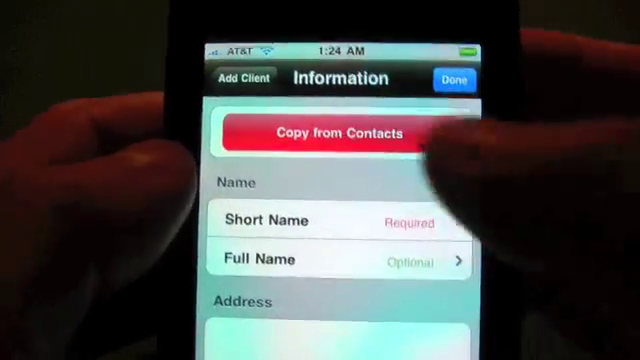
{"action": "left_click", "coordinate": [332, 132]}
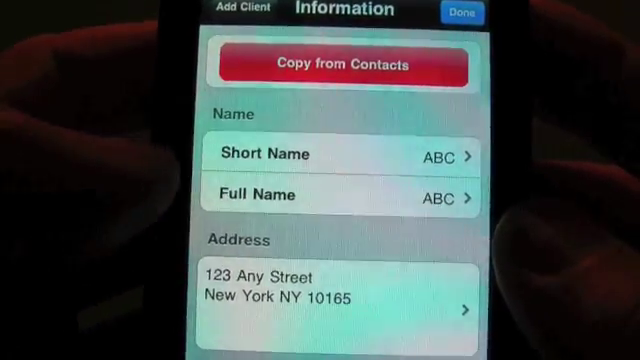
Fill in ABC's full name and New York street address, then return to the client form.
{"action": "scroll", "scroll_direction": "down", "scroll_amount": 3}
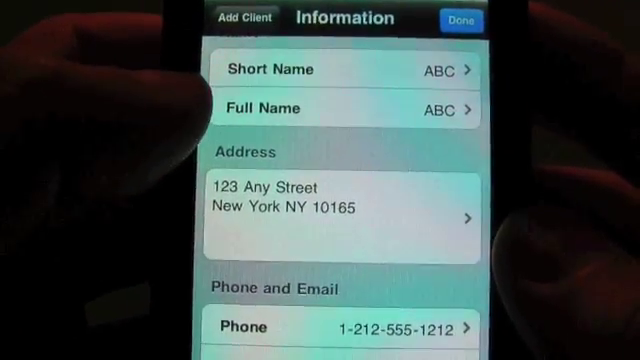
{"action": "scroll", "scroll_direction": "down", "scroll_amount": 3}
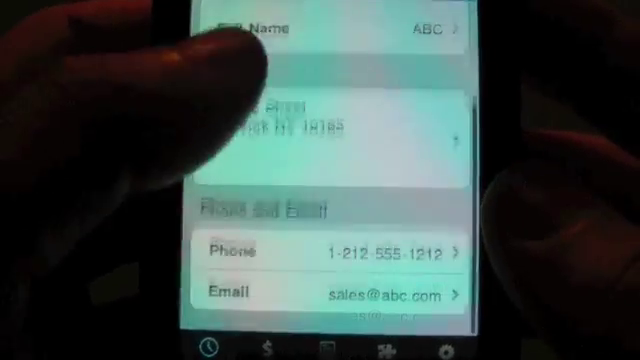
{"action": "scroll", "scroll_direction": "up", "scroll_amount": 3}
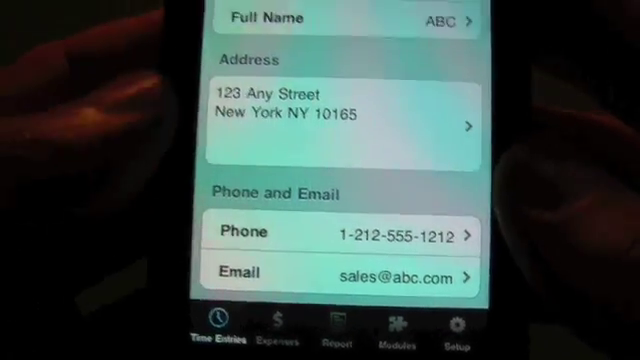
{"action": "scroll", "scroll_direction": "down", "scroll_amount": 3}
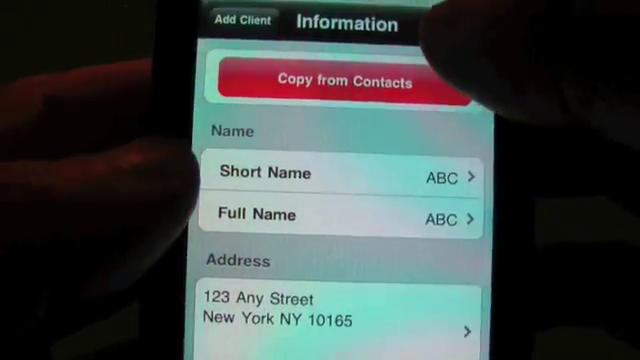
{"action": "left_click", "coordinate": [240, 22]}
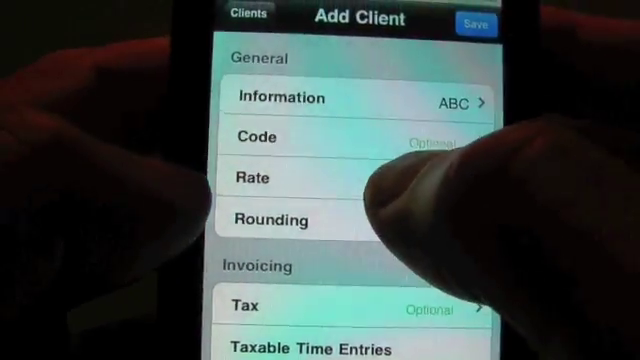
Set client ABC's rate to 90.00, tax to New Jersey 7.00%, and choose its payment terms.
{"action": "left_click", "coordinate": [258, 176]}
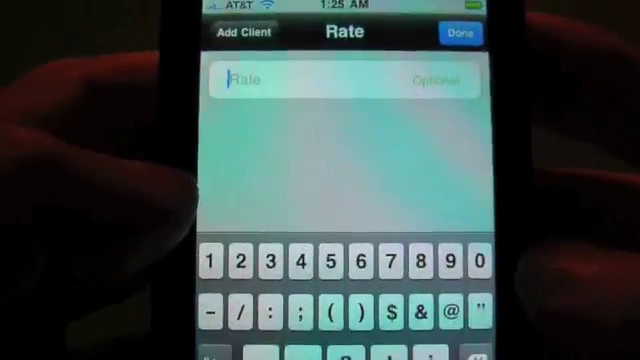
{"action": "type", "text": "90"}
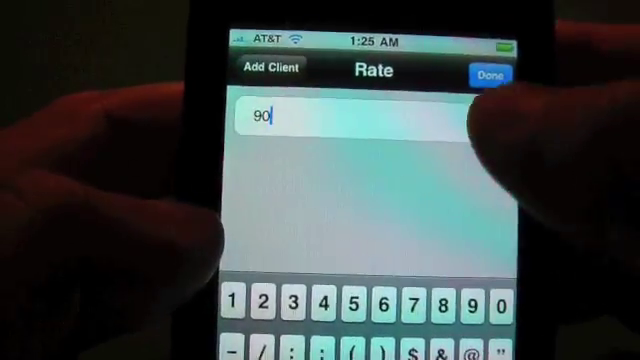
{"action": "left_click", "coordinate": [492, 74]}
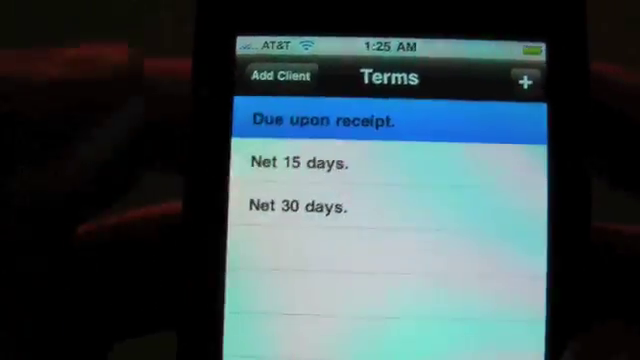
{"action": "left_click", "coordinate": [280, 80]}
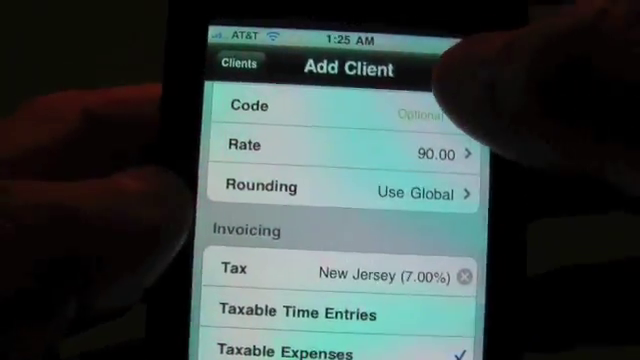
Save client ABC, assign it to the Tv guide app project and give it an 85.00 rate.
{"action": "left_click", "coordinate": [236, 68]}
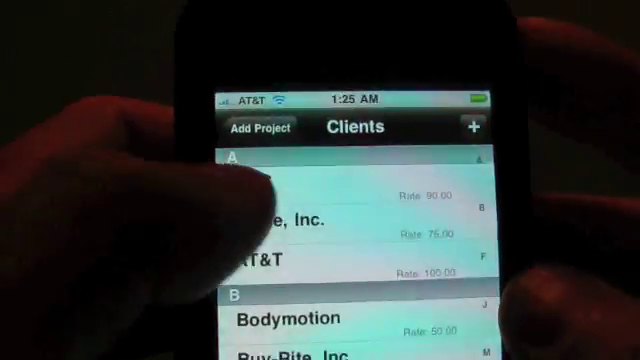
{"action": "left_click", "coordinate": [260, 126]}
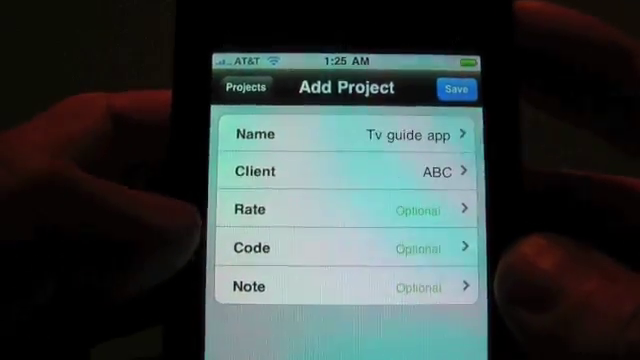
{"action": "left_click", "coordinate": [348, 210]}
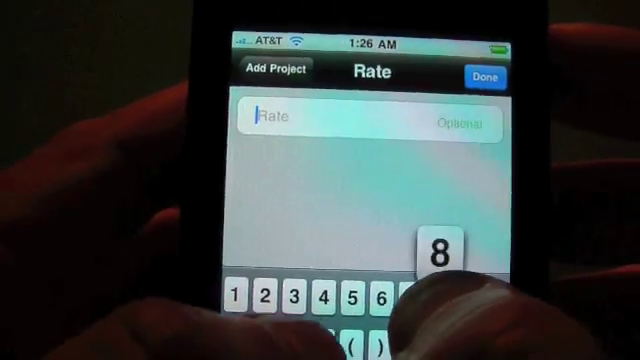
{"action": "type", "text": "5"}
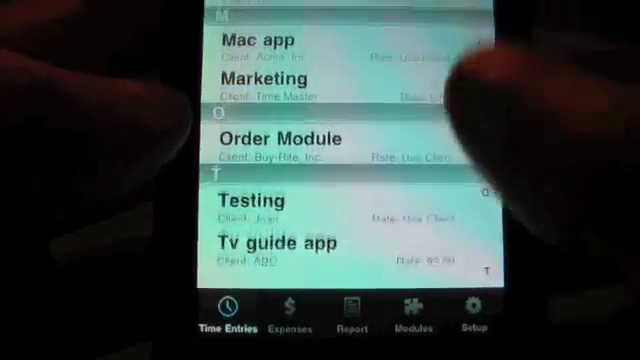
Start a new time entry for ABC's Tv guide app project dated Aug 11, 2009.
{"action": "left_click", "coordinate": [288, 244]}
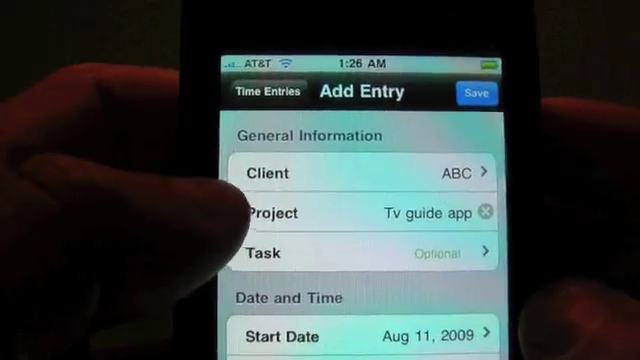
{"action": "scroll", "scroll_direction": "down", "scroll_amount": 3}
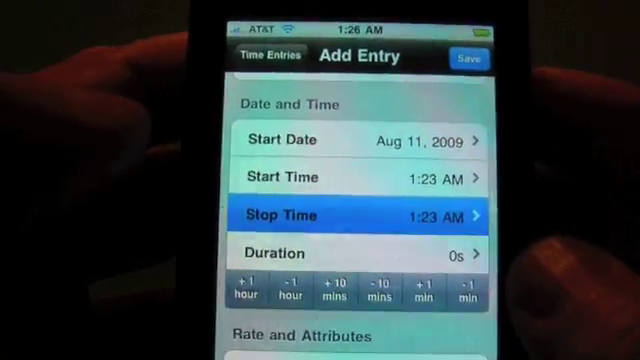
Extend the entry to 26 minutes ending 1:49 AM and add the reference 'Met with client'.
{"action": "left_click", "coordinate": [360, 216]}
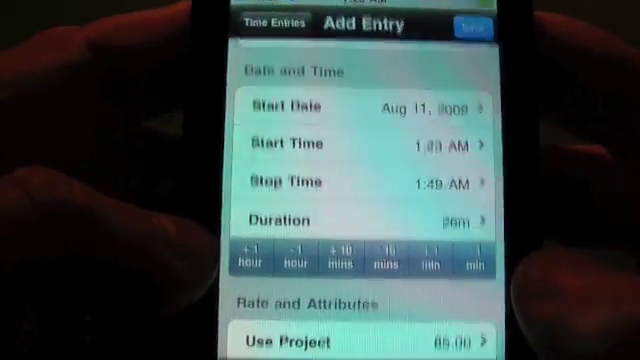
{"action": "scroll", "scroll_direction": "down", "scroll_amount": 3}
{"action": "type", "text": "Met with client."}
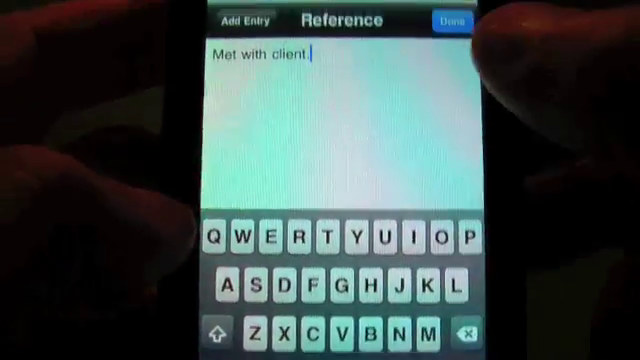
Confirm the reference and save so ABC's Tv guide app entry tops the Time Entries list.
{"action": "left_click", "coordinate": [452, 20]}
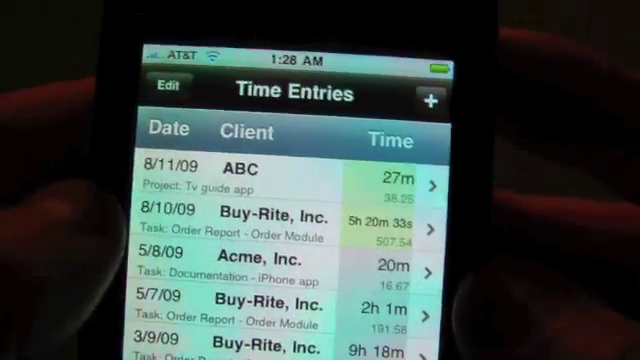
Reopen ABC's 26m 19s entry and amend its reference to 'Met with client.'.
{"action": "left_click", "coordinate": [300, 182]}
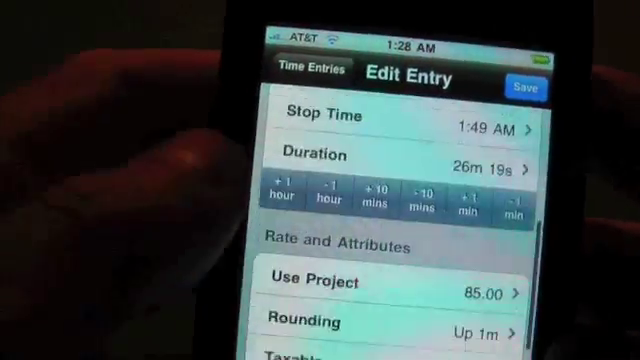
{"action": "scroll", "scroll_direction": "down", "scroll_amount": 3}
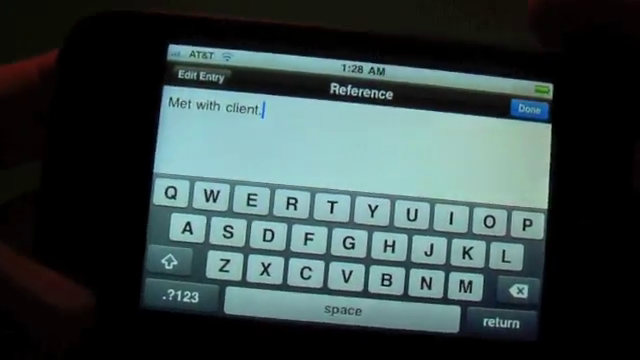
{"action": "left_click", "coordinate": [528, 108]}
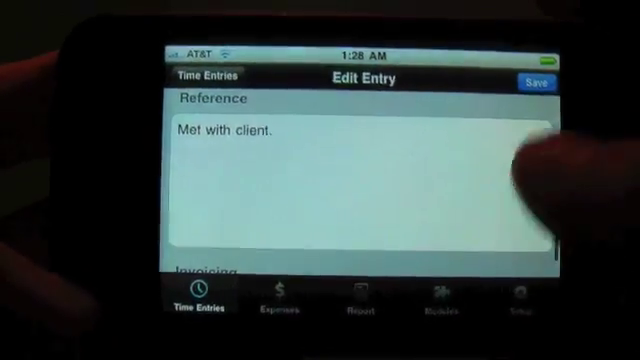